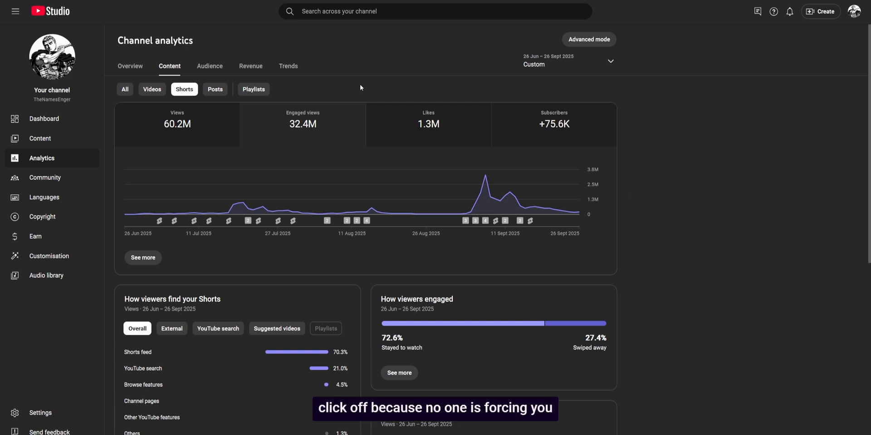
{"action": "mouse_move", "coordinate": [231, 98]}
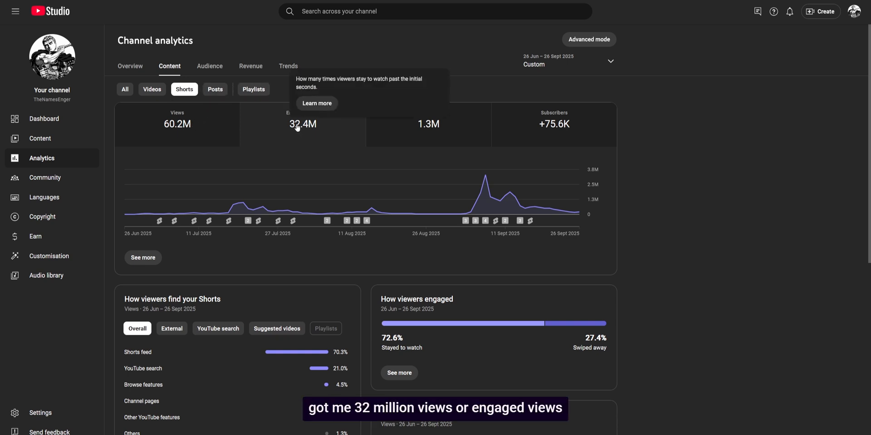
{"action": "mouse_move", "coordinate": [547, 138]}
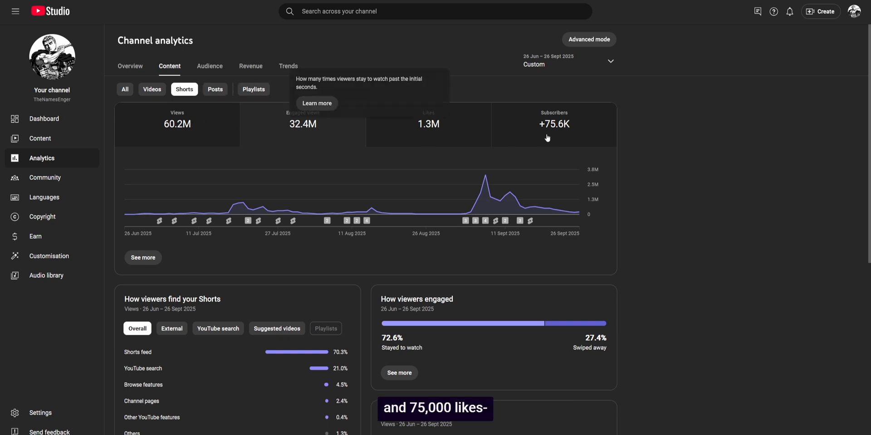
{"action": "mouse_move", "coordinate": [553, 125]}
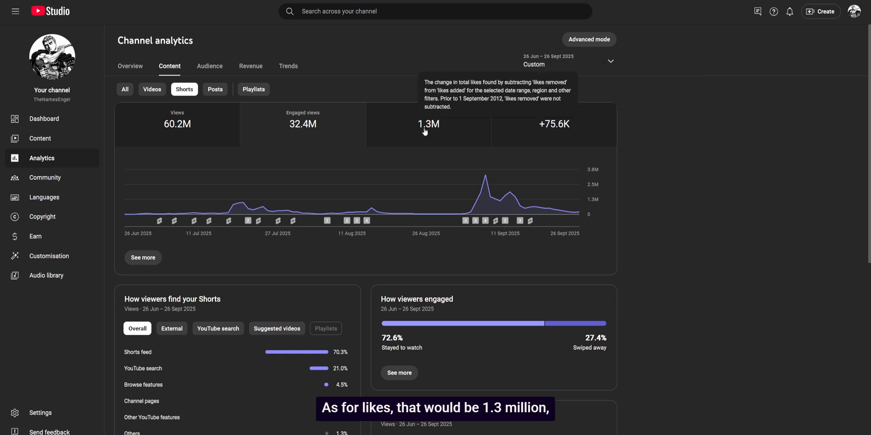
{"action": "mouse_move", "coordinate": [562, 128]}
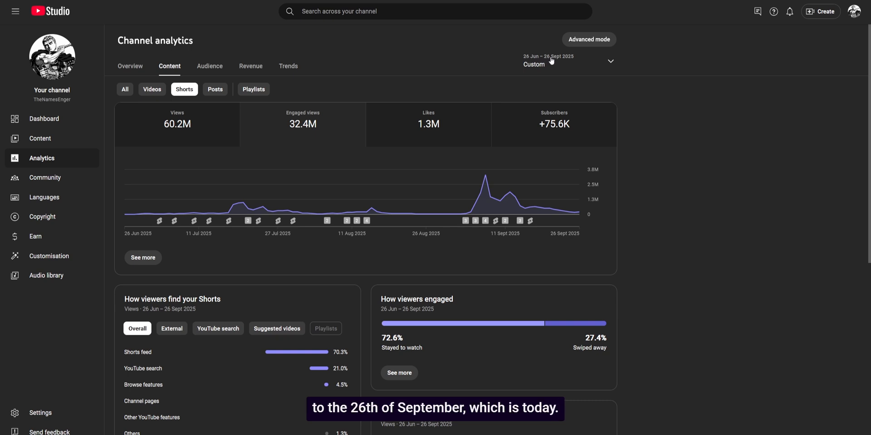
{"action": "mouse_move", "coordinate": [134, 213]}
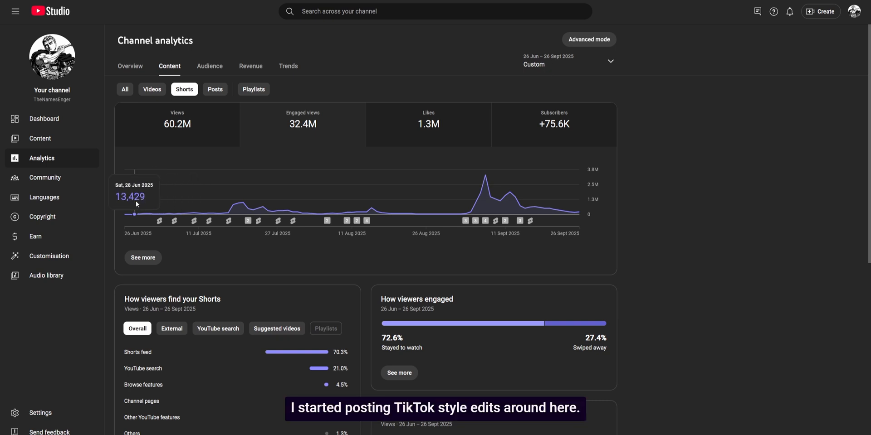
{"action": "mouse_move", "coordinate": [223, 213]}
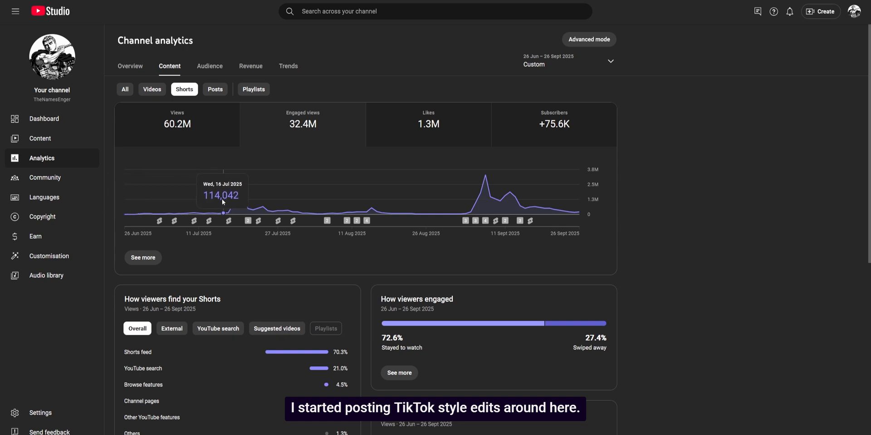
{"action": "mouse_move", "coordinate": [173, 221]}
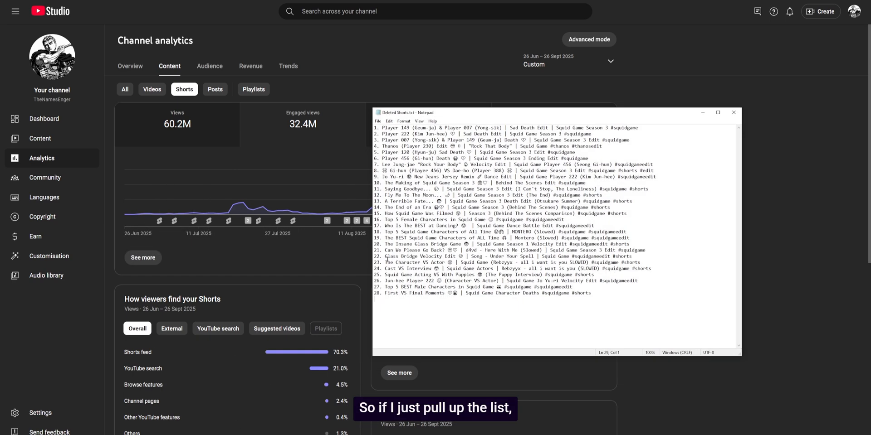
Select the entire list of deleted Shorts, then dismiss it.
{"action": "key", "text": "ctrl+a"}
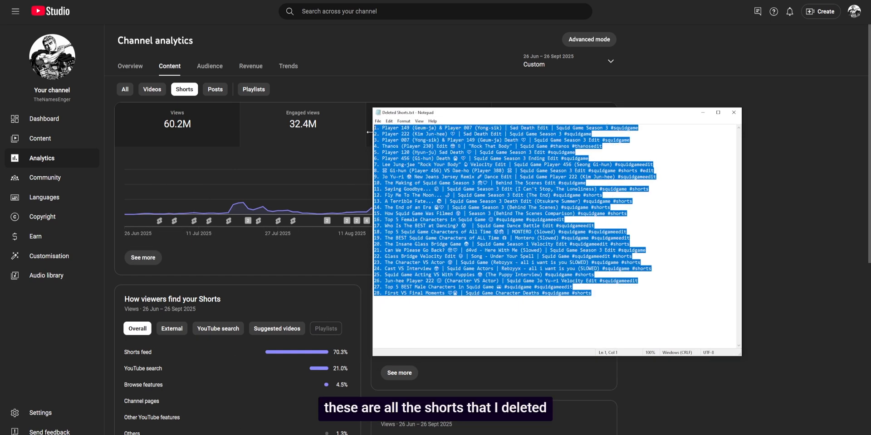
{"action": "left_click", "coordinate": [733, 112]}
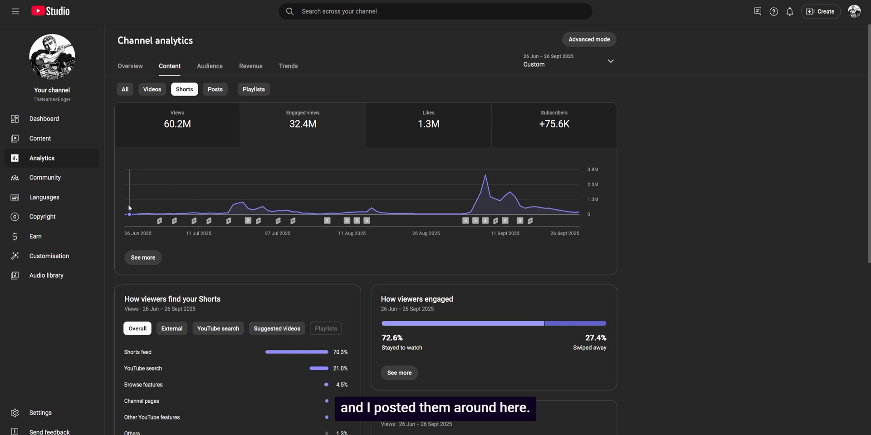
{"action": "mouse_move", "coordinate": [129, 213]}
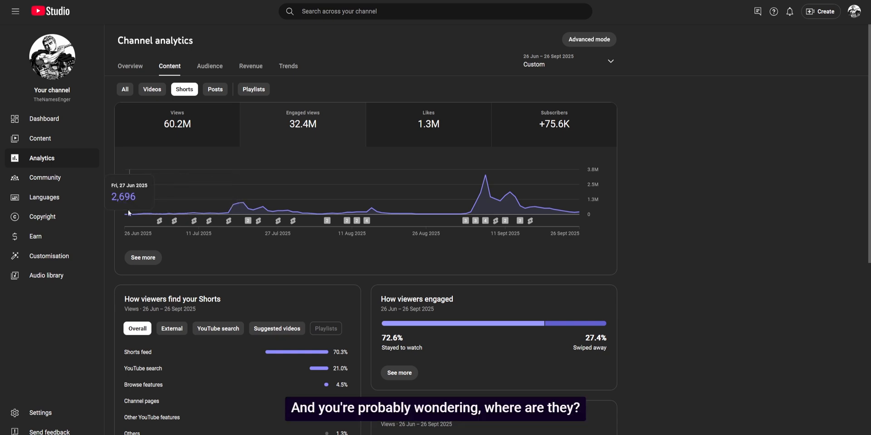
{"action": "mouse_move", "coordinate": [218, 214]}
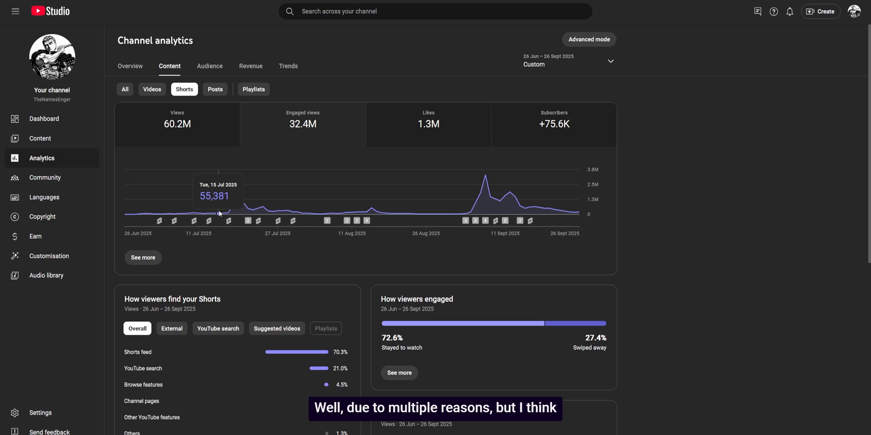
{"action": "mouse_move", "coordinate": [205, 214]}
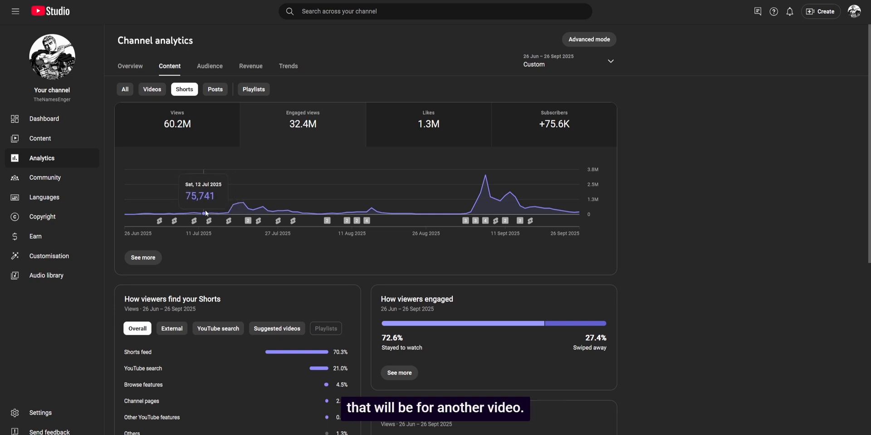
{"action": "mouse_move", "coordinate": [277, 221]}
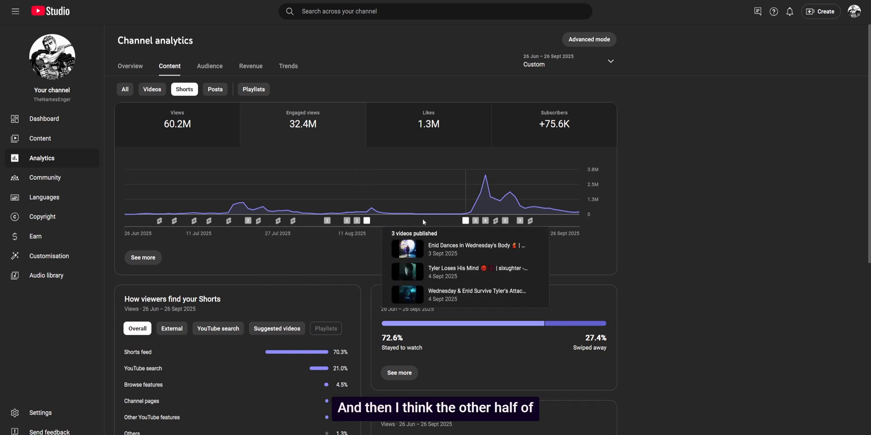
{"action": "mouse_move", "coordinate": [476, 220]}
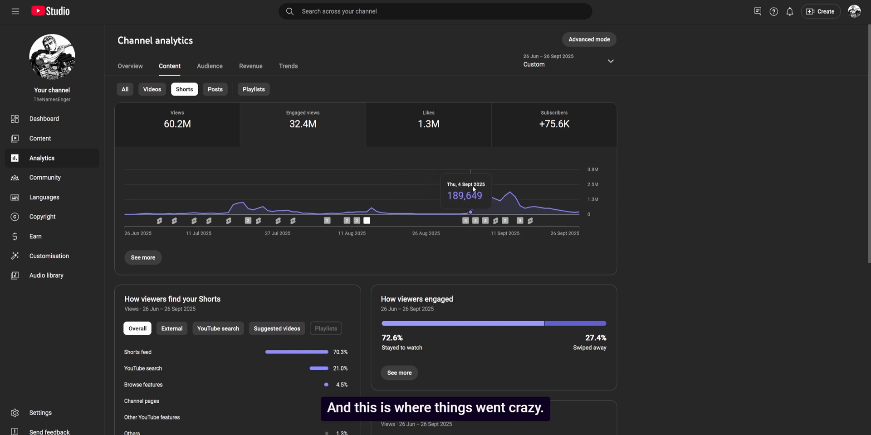
{"action": "mouse_move", "coordinate": [485, 176]}
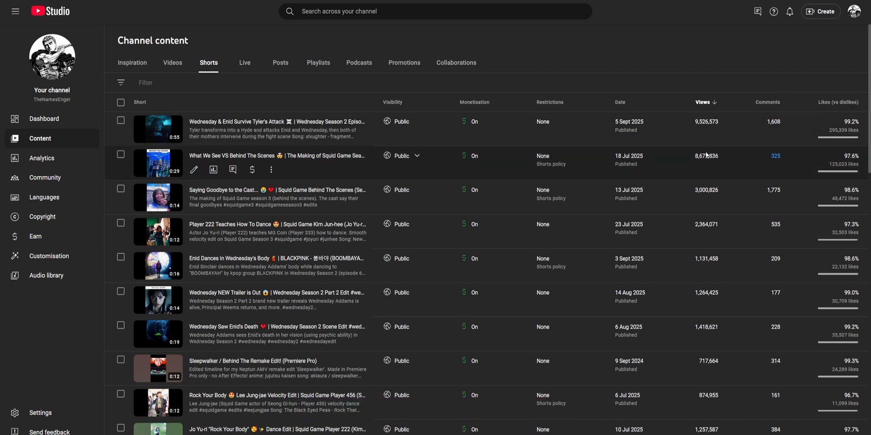
{"action": "mouse_move", "coordinate": [685, 195]}
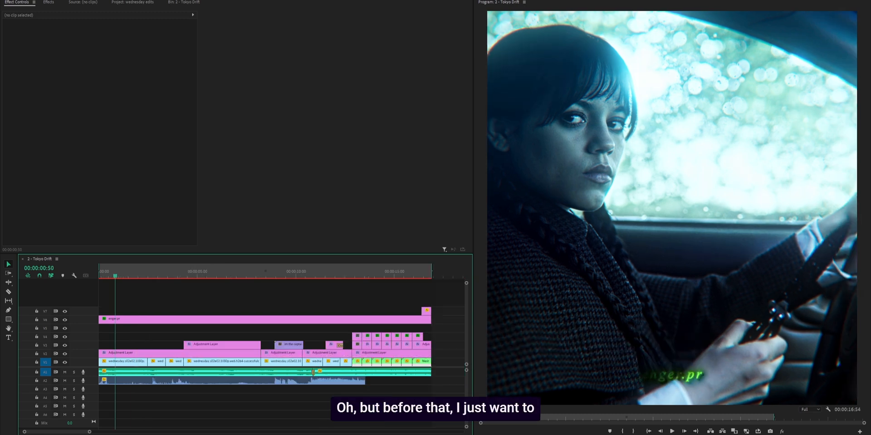
Start a new sequence from the File > New menu.
{"action": "left_click", "coordinate": [11, 2]}
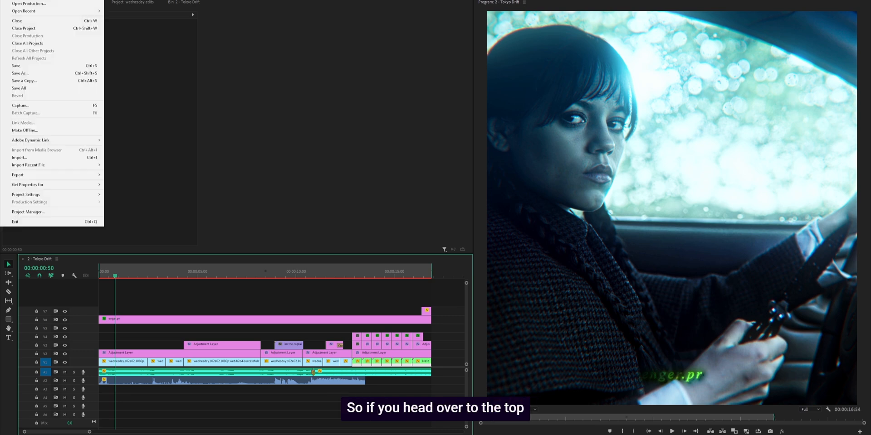
{"action": "left_click", "coordinate": [17, 3]}
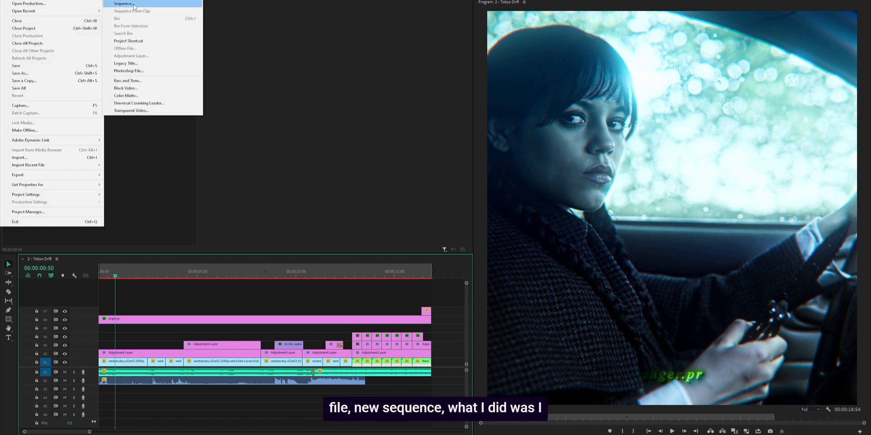
{"action": "left_click", "coordinate": [122, 4]}
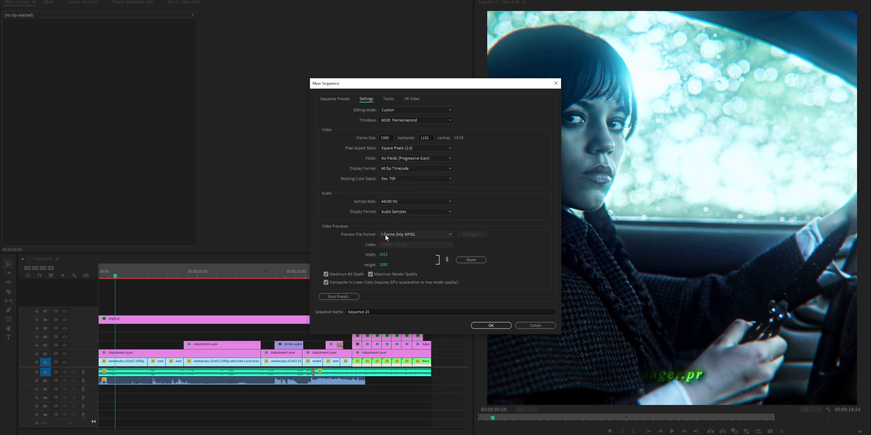
Set previews to QuickTime Apple ProRes 422 with maximum bit depth off, and enter 'MAI'.
{"action": "left_click", "coordinate": [416, 234]}
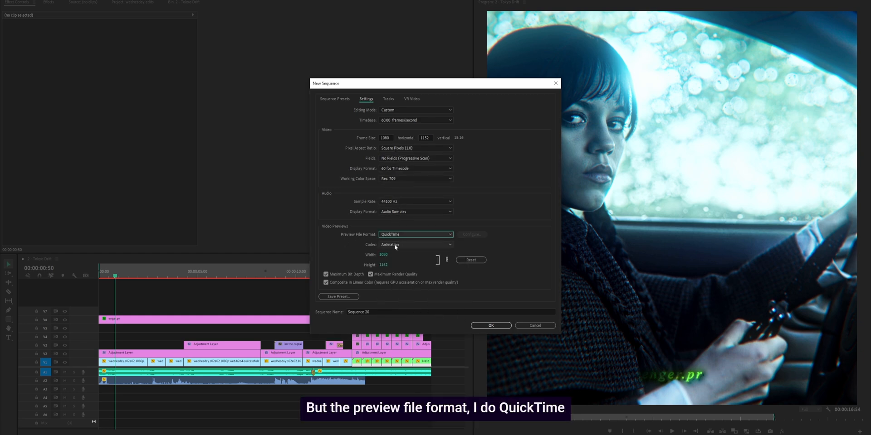
{"action": "left_click", "coordinate": [415, 245]}
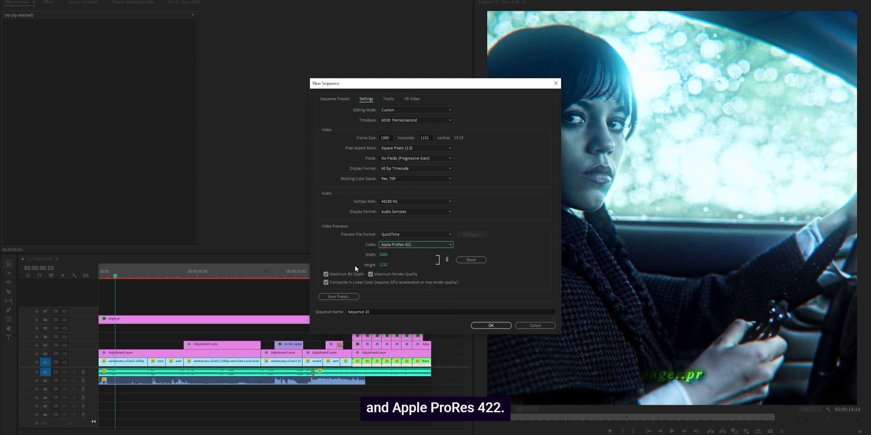
{"action": "left_click", "coordinate": [327, 274]}
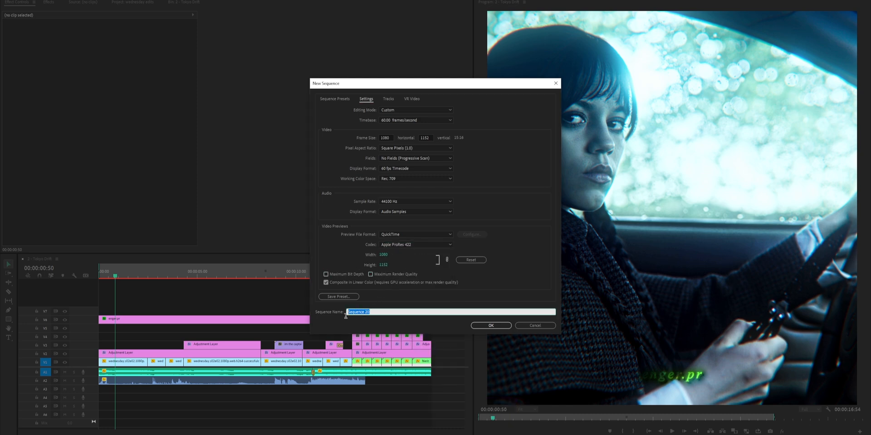
{"action": "type", "text": "MAI"}
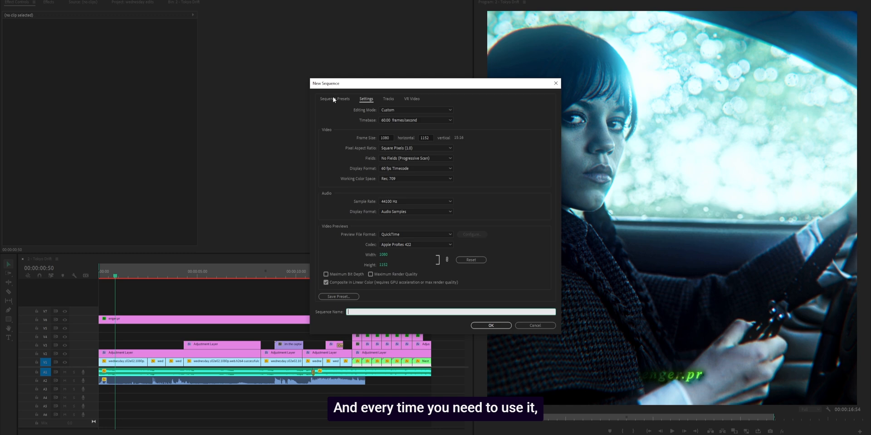
Select the custom Viral Edit Sequence preset and inspect its 1080×1280 frame size.
{"action": "left_click", "coordinate": [334, 99]}
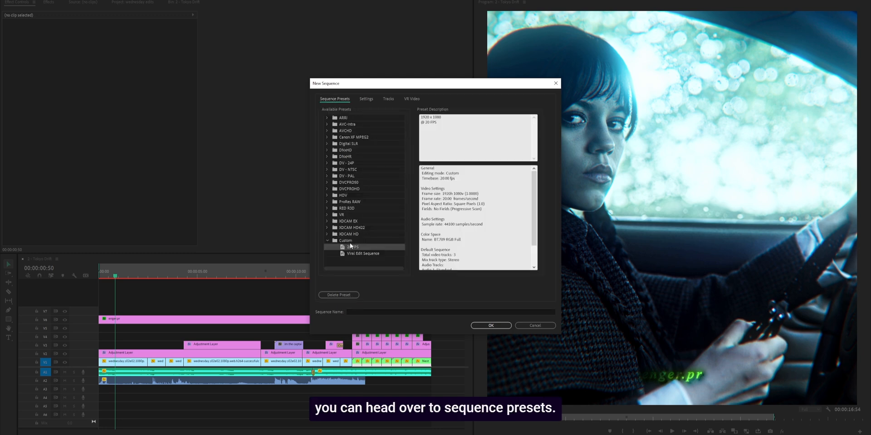
{"action": "left_click", "coordinate": [364, 253]}
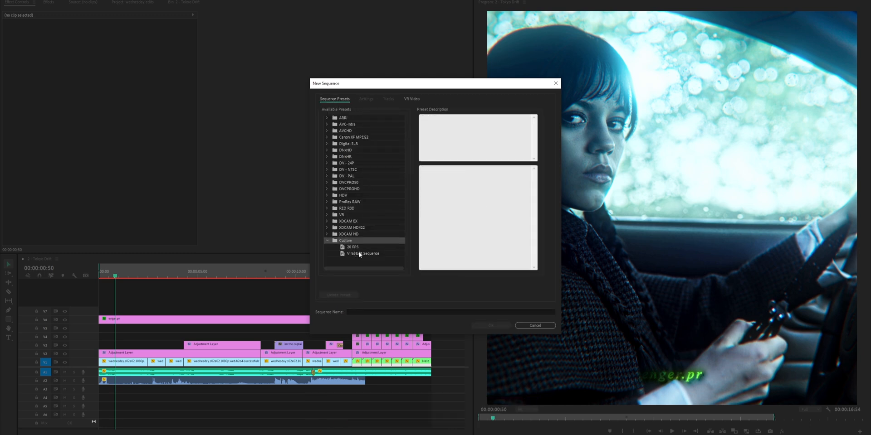
{"action": "left_click", "coordinate": [364, 253]}
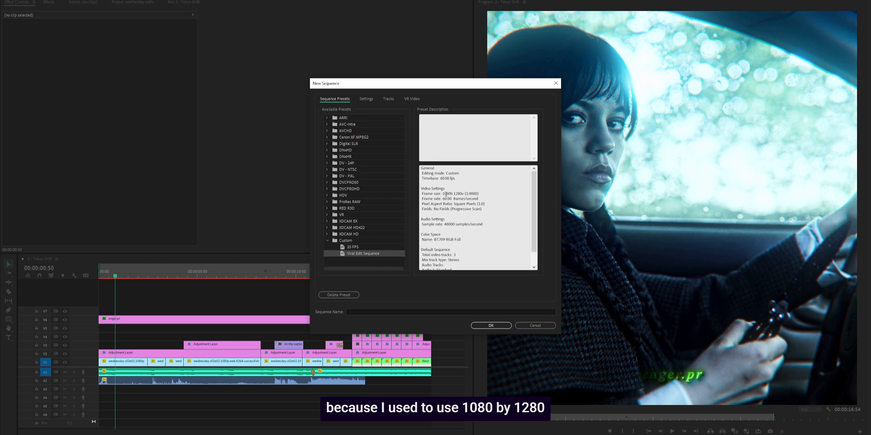
{"action": "double_click", "coordinate": [447, 193]}
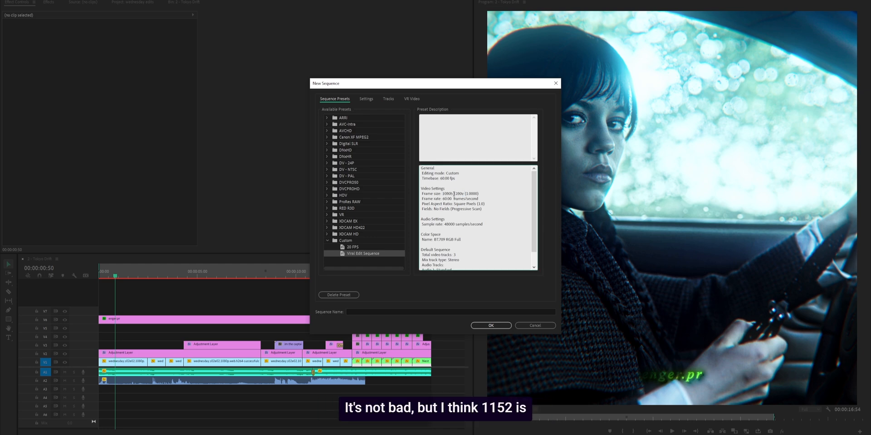
{"action": "double_click", "coordinate": [458, 193]}
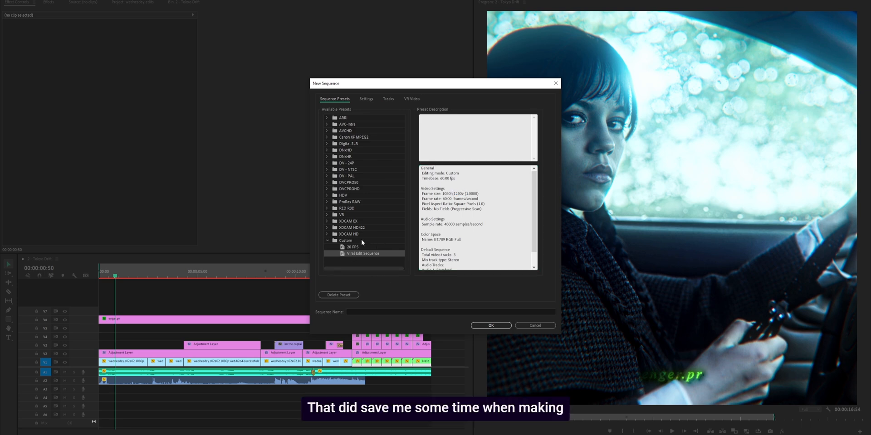
Cancel the new sequence and search Effects for Enger's Premium Preset Pack.
{"action": "left_click", "coordinate": [534, 325]}
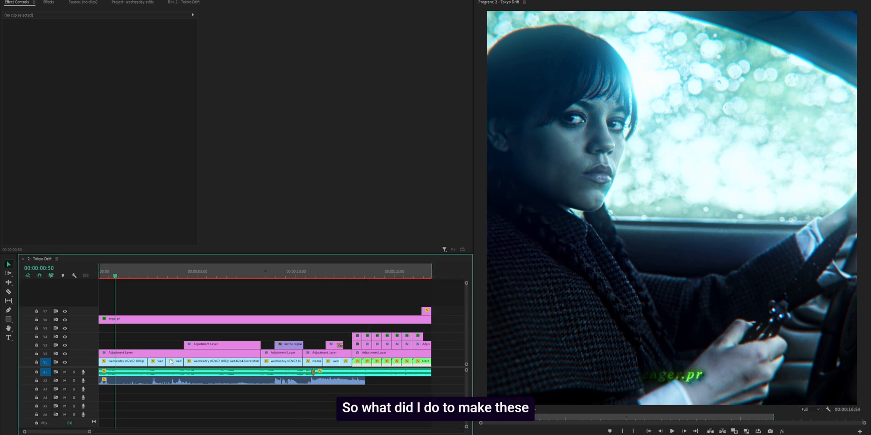
{"action": "mouse_move", "coordinate": [140, 355]}
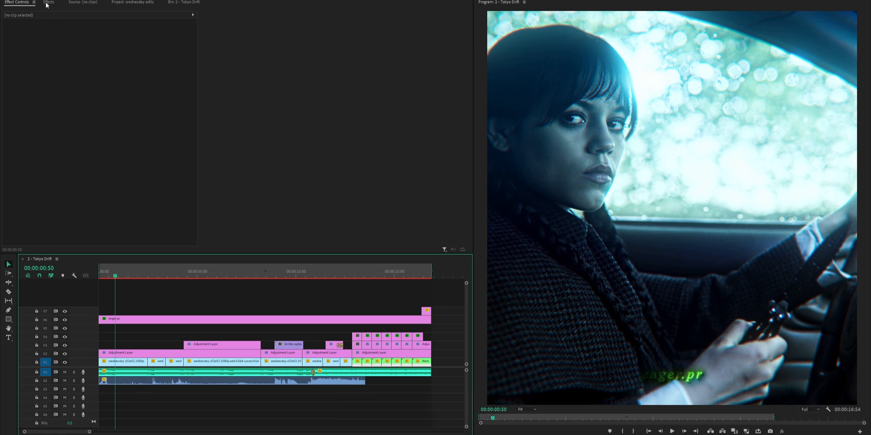
{"action": "left_click", "coordinate": [48, 1]}
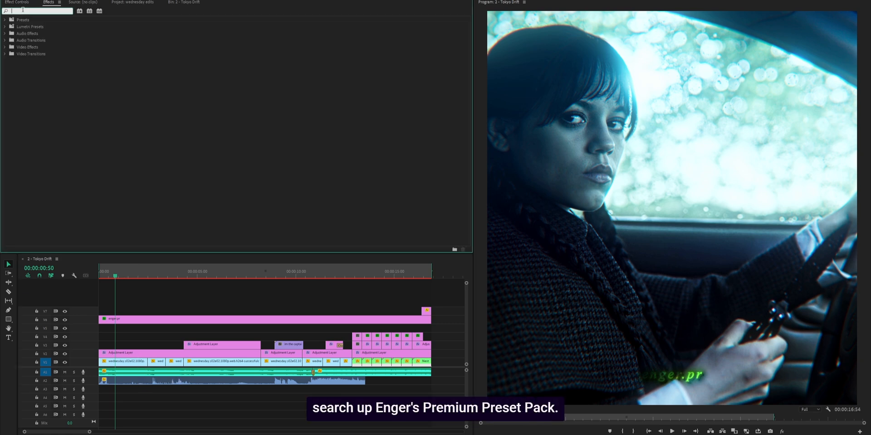
{"action": "type", "text": "enger's prem"}
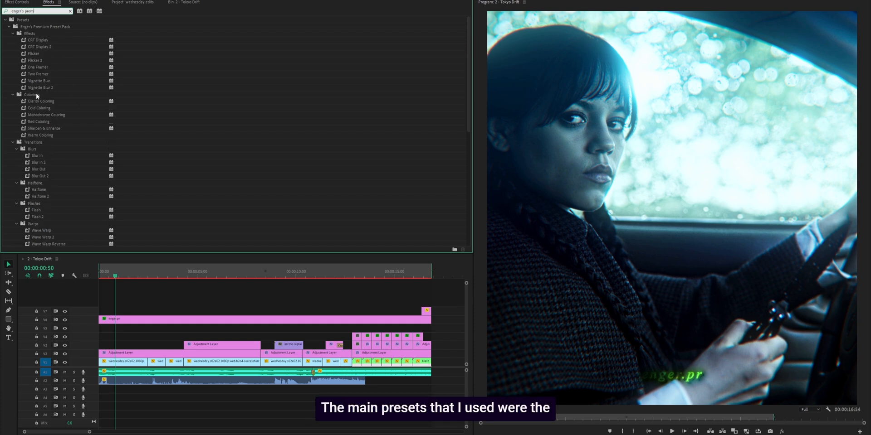
{"action": "scroll", "scroll_direction": "down", "scroll_amount": 3}
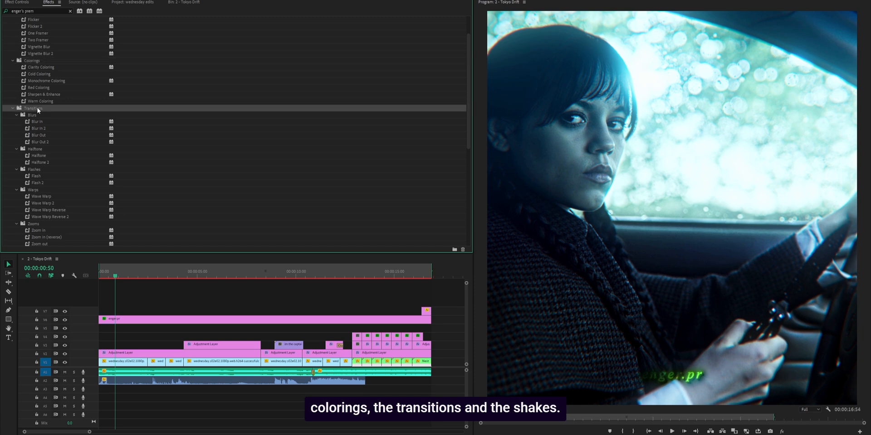
{"action": "scroll", "scroll_direction": "down", "scroll_amount": 3}
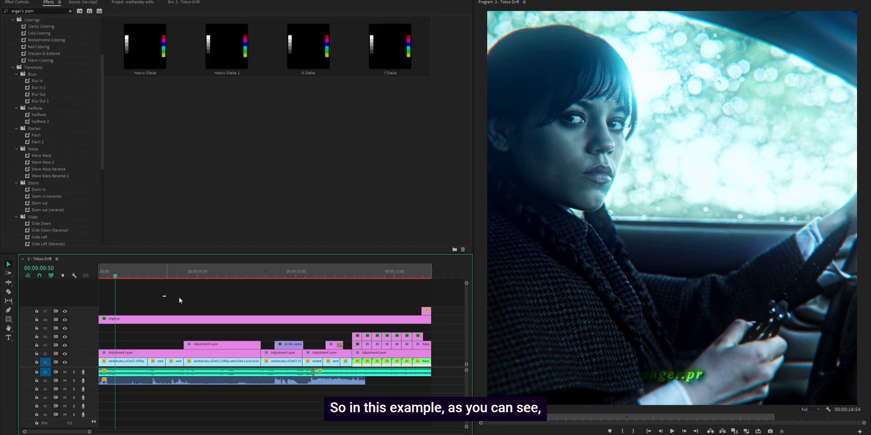
{"action": "mouse_move", "coordinate": [626, 104]}
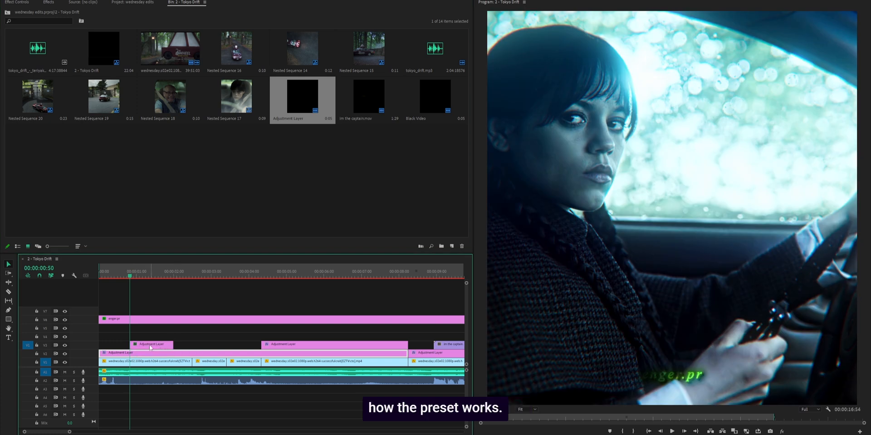
Delete the Cold Coloring effects from the short V4 adjustment layer.
{"action": "left_click", "coordinate": [49, 2]}
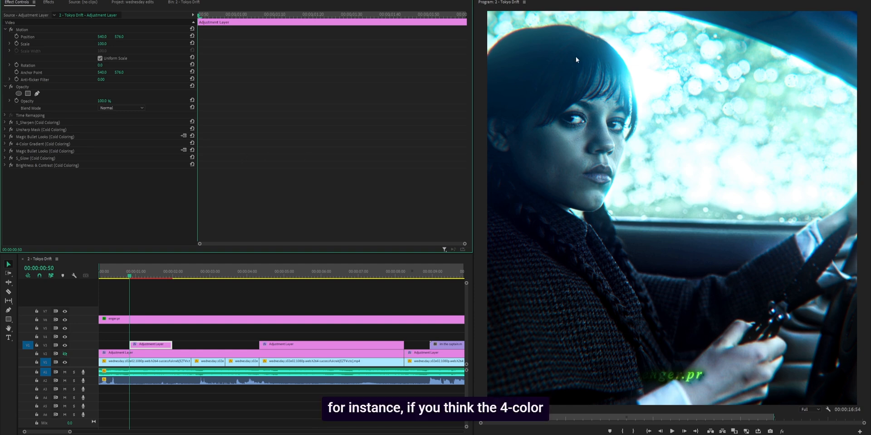
{"action": "mouse_move", "coordinate": [209, 142]}
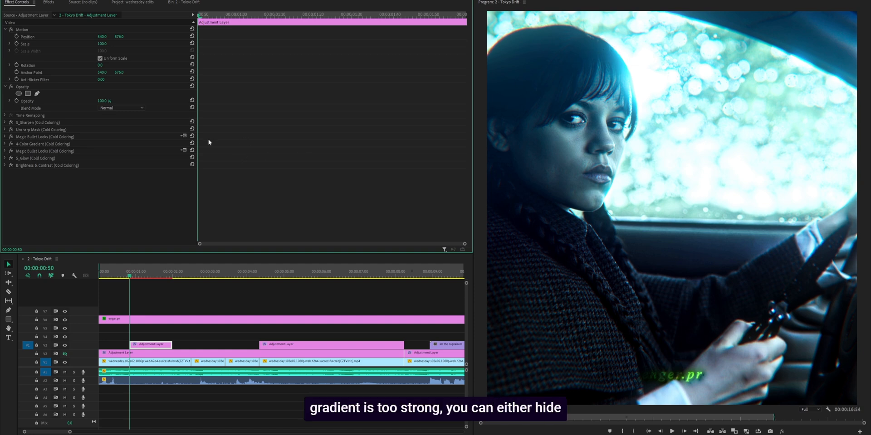
{"action": "left_click", "coordinate": [5, 143]}
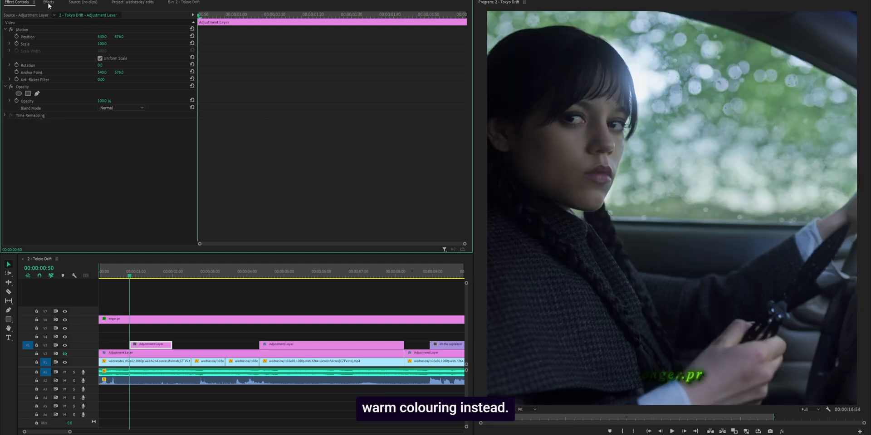
Apply the Warm Coloring preset to the short adjustment layer.
{"action": "left_click", "coordinate": [49, 2]}
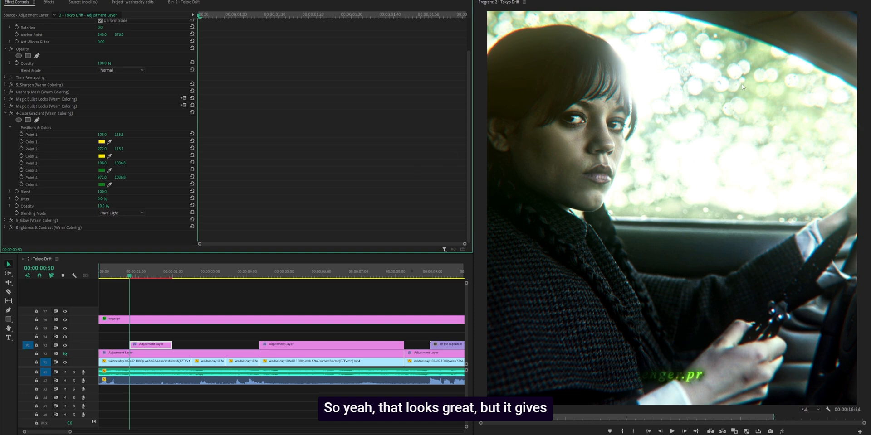
{"action": "mouse_move", "coordinate": [322, 149]}
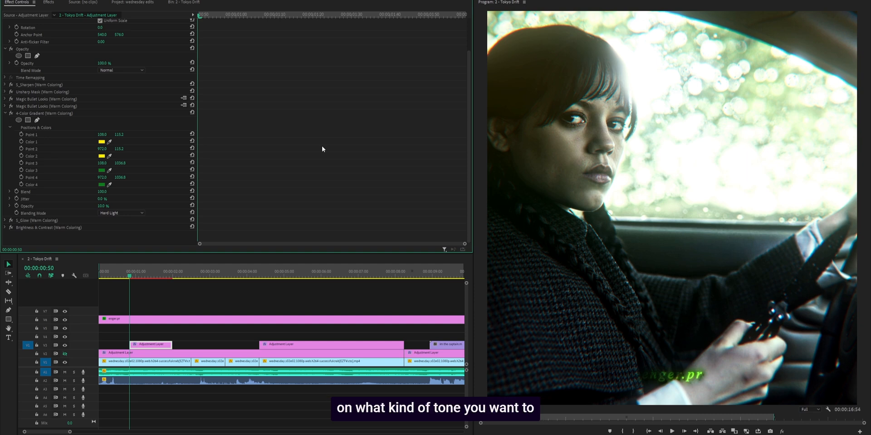
{"action": "left_click", "coordinate": [49, 2]}
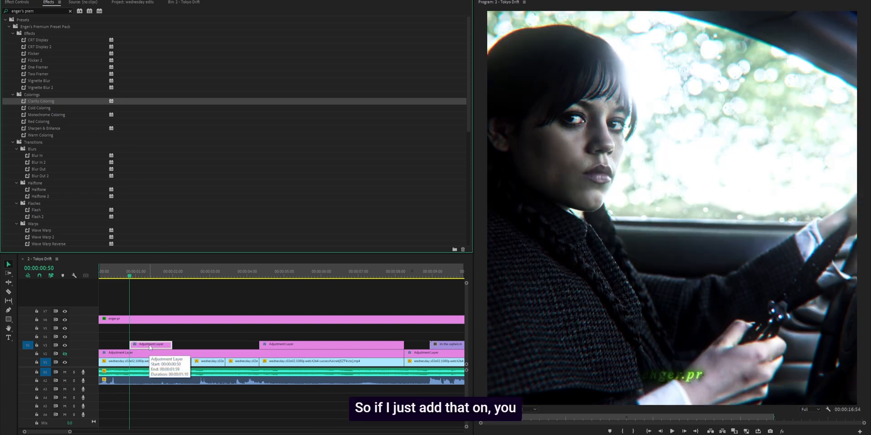
{"action": "mouse_move", "coordinate": [277, 237]}
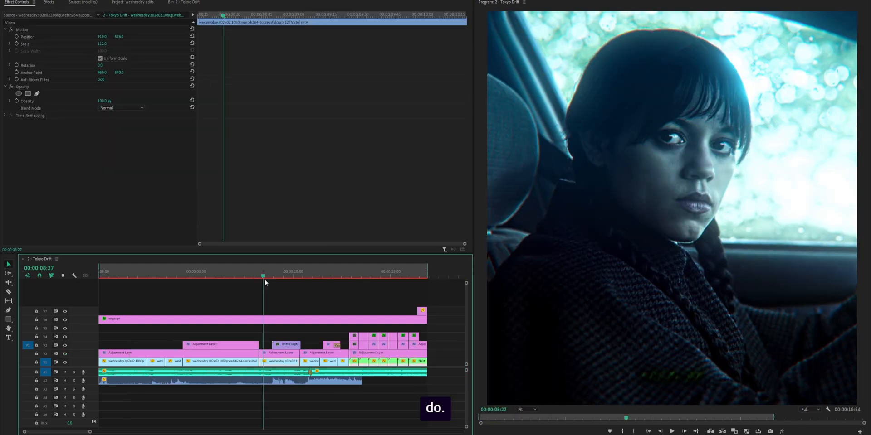
Jump to the I'M THE CAPTAIN shot near 00:00:09:19 and browse the presets.
{"action": "left_click", "coordinate": [49, 2]}
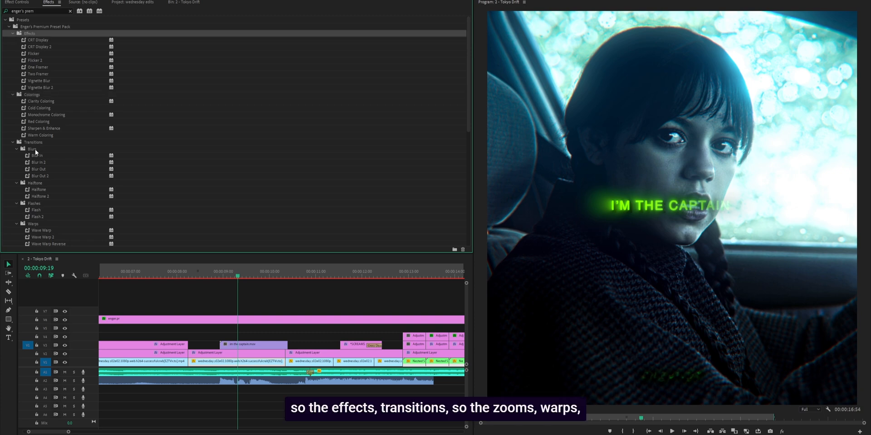
{"action": "scroll", "scroll_direction": "down", "scroll_amount": 3}
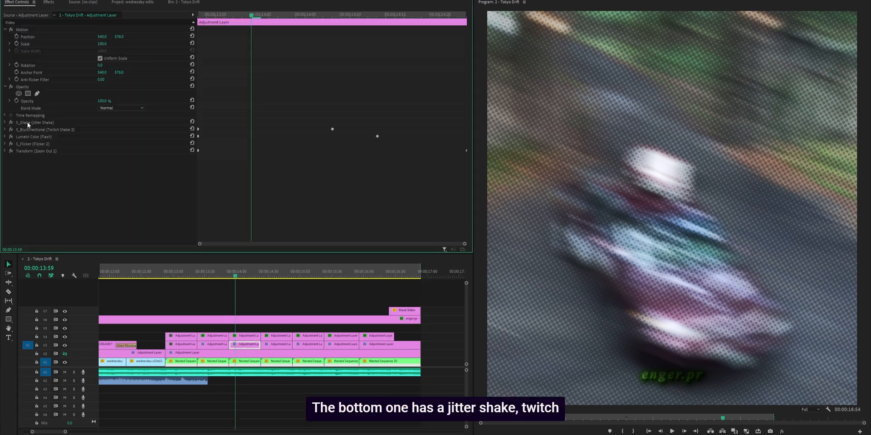
{"action": "mouse_move", "coordinate": [52, 147]}
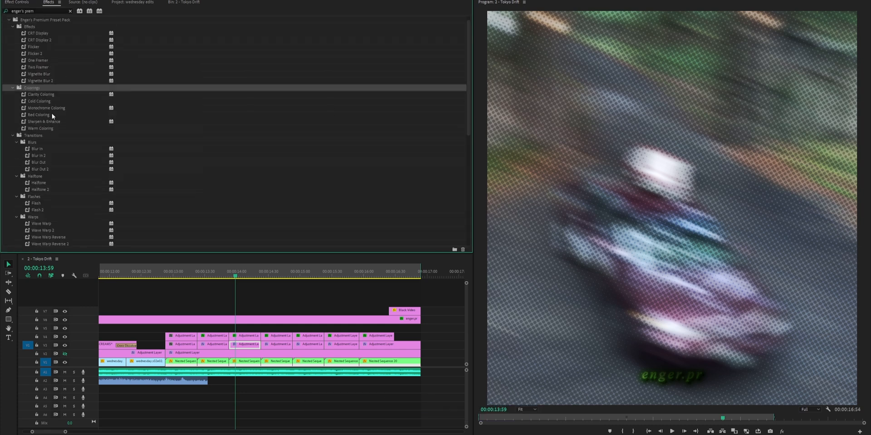
Scroll the preset pack list to the Zooms, Slides and Shakes categories.
{"action": "scroll", "scroll_direction": "down", "scroll_amount": 3}
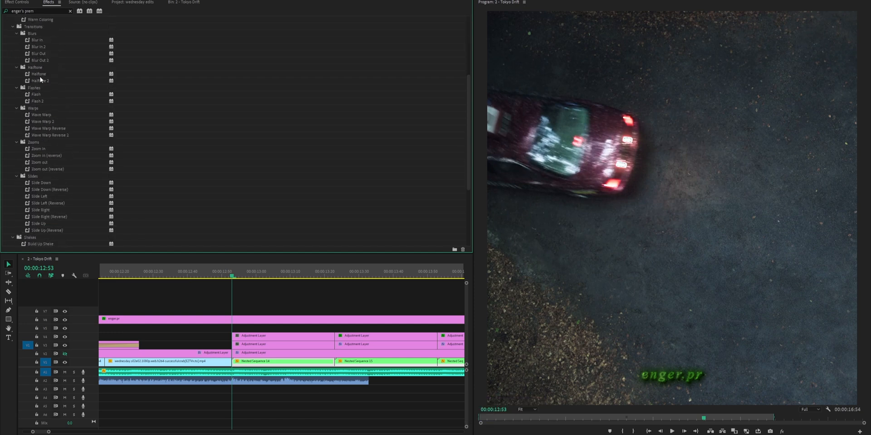
Apply Halftone to the V5 layer, and Twitch Shake 2, Jitter Shake and Zoom out to V4.
{"action": "left_click", "coordinate": [38, 74]}
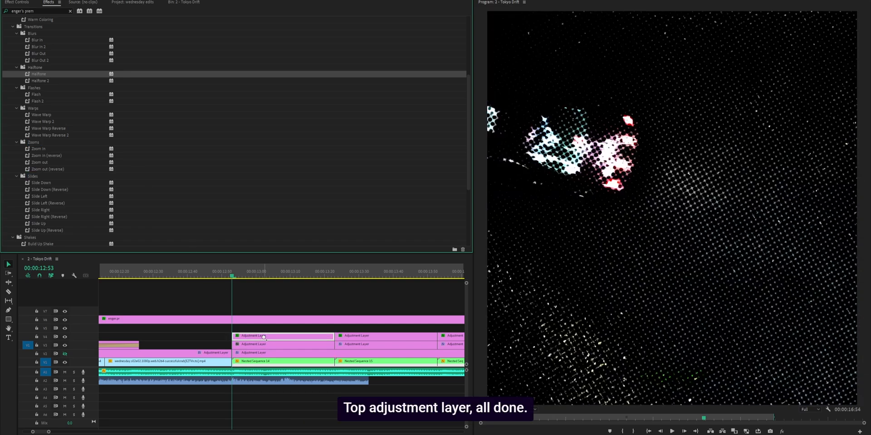
{"action": "left_click", "coordinate": [249, 271]}
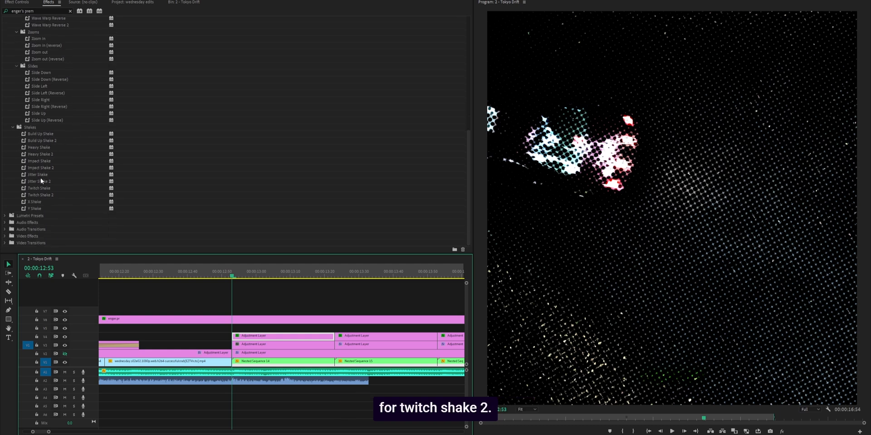
{"action": "left_click", "coordinate": [39, 195]}
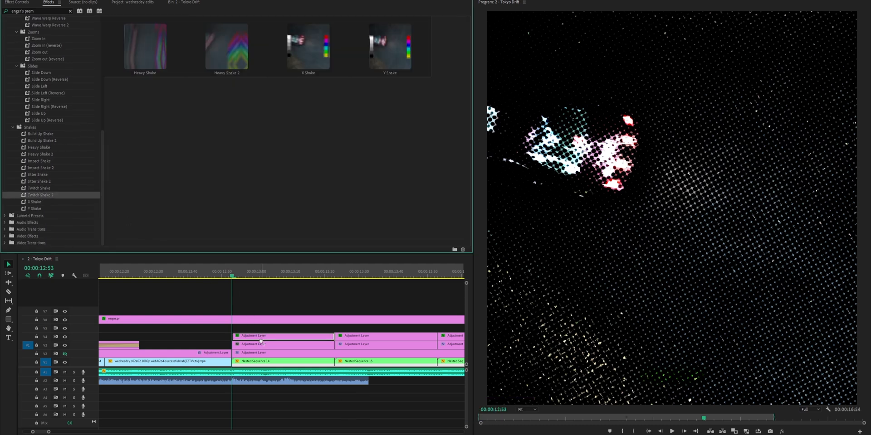
{"action": "left_click", "coordinate": [283, 344]}
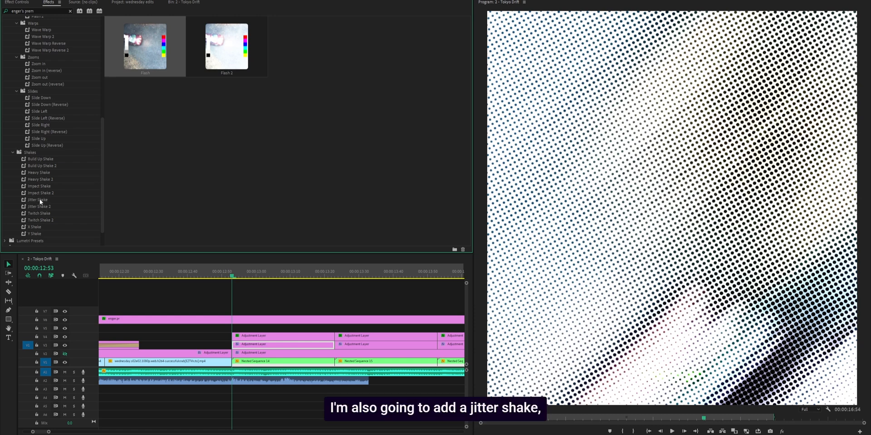
{"action": "left_click", "coordinate": [38, 199]}
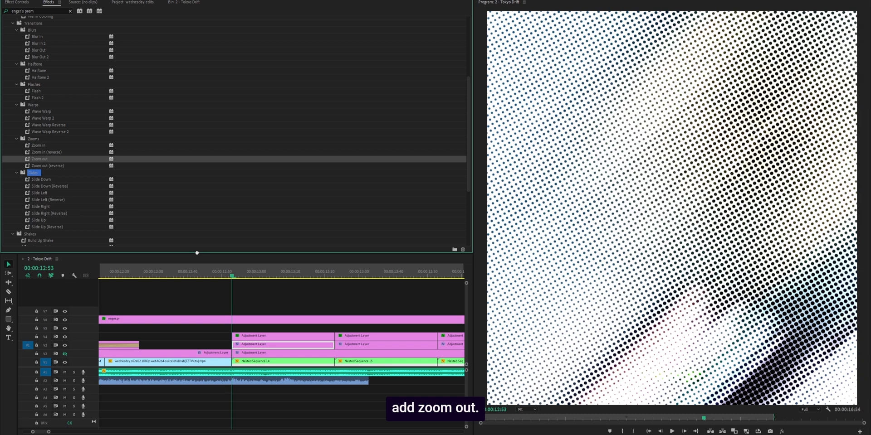
{"action": "left_click", "coordinate": [259, 278]}
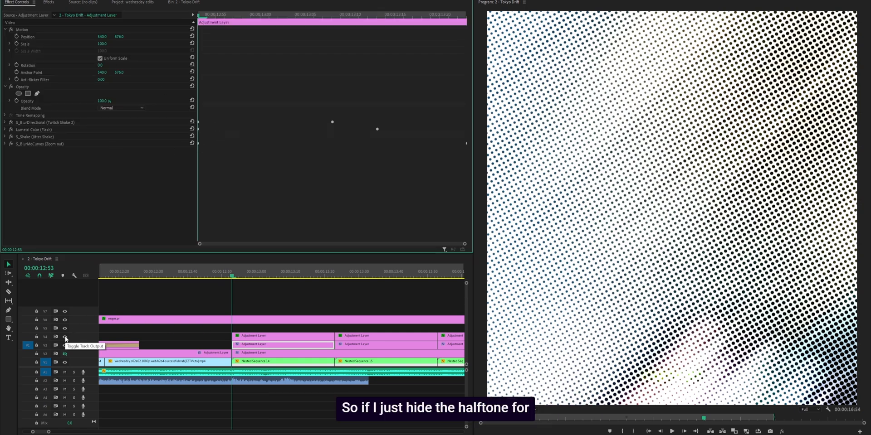
{"action": "left_click", "coordinate": [65, 345]}
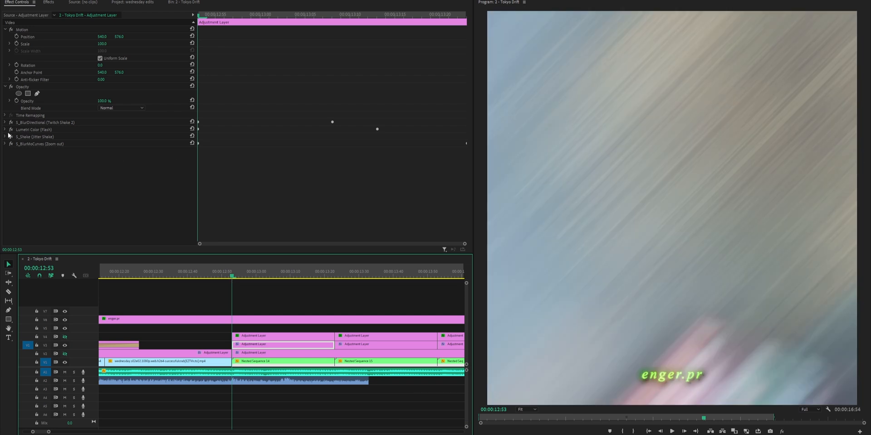
{"action": "left_click", "coordinate": [4, 130]}
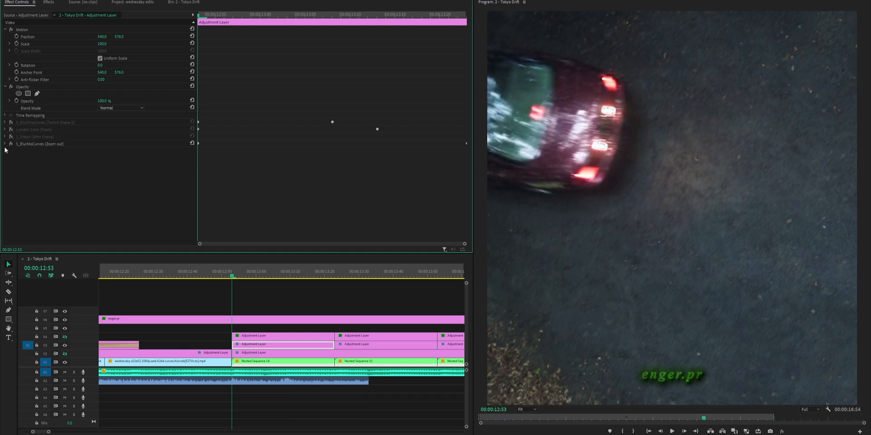
{"action": "left_click", "coordinate": [5, 144]}
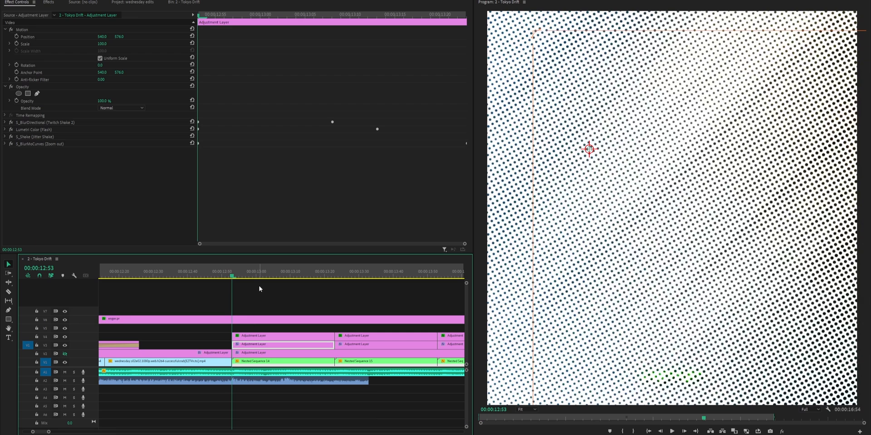
{"action": "left_click", "coordinate": [307, 280]}
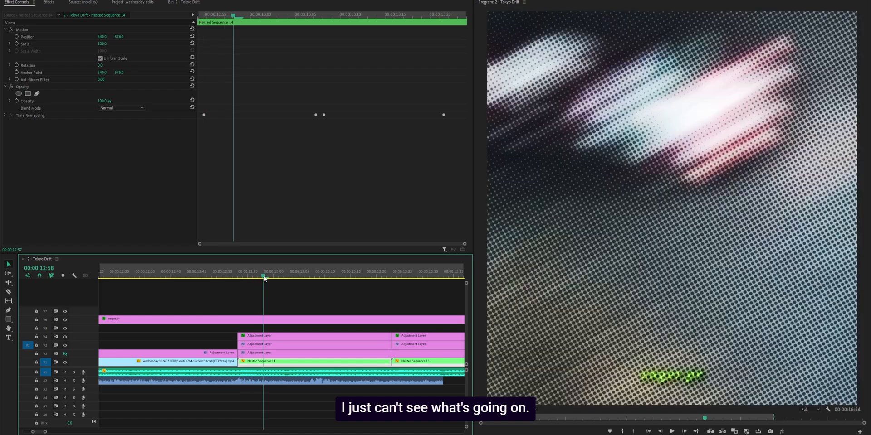
Lower the flash adjustment layer's Lumetri exposure from 4 to 2 and set halftone opacity to 50%.
{"action": "left_click", "coordinate": [236, 276]}
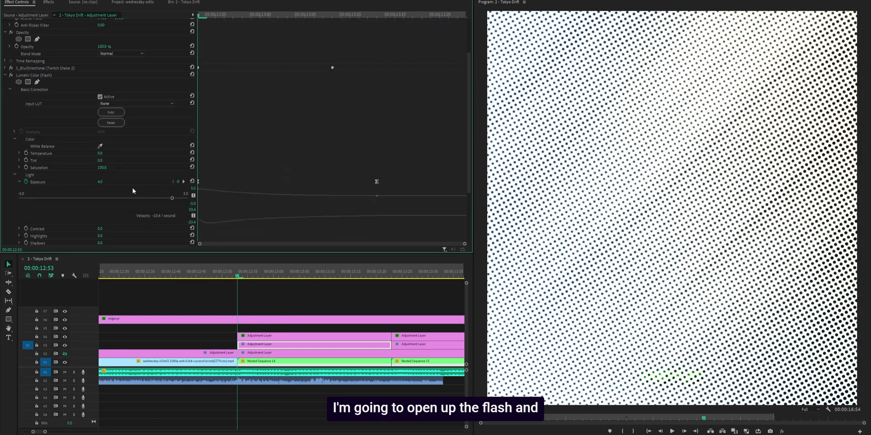
{"action": "left_click_drag", "start_coordinate": [171, 198], "coordinate": [138, 198]}
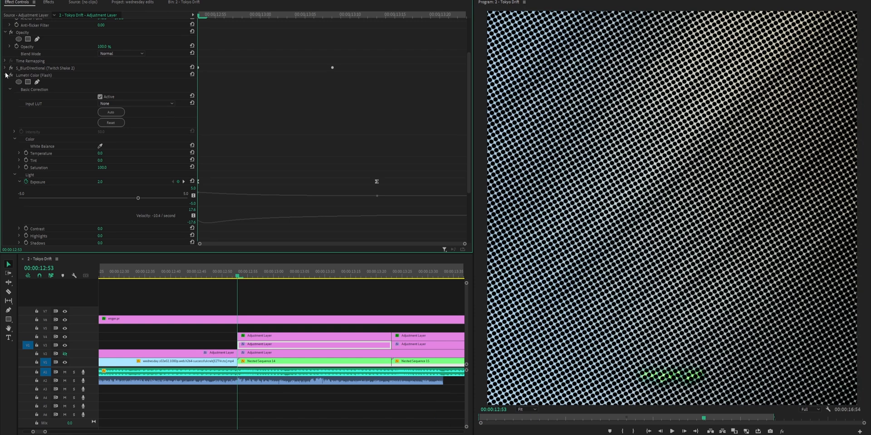
{"action": "left_click", "coordinate": [311, 336]}
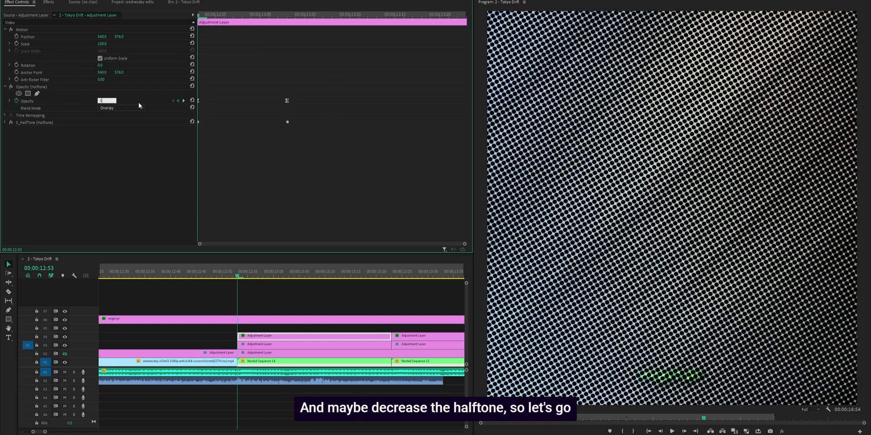
{"action": "type", "text": "50.0 %"}
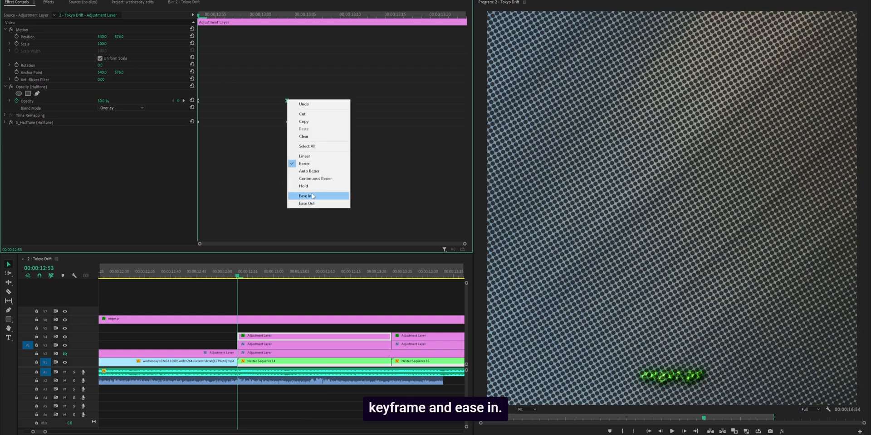
Ease in the halftone opacity keyframe and reduce the Twitch shake blur amount to 200.
{"action": "left_click", "coordinate": [304, 196]}
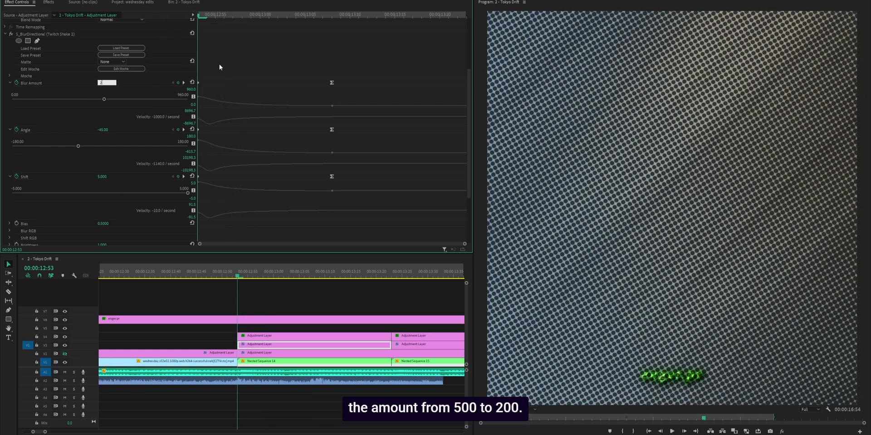
{"action": "type", "text": "200.00"}
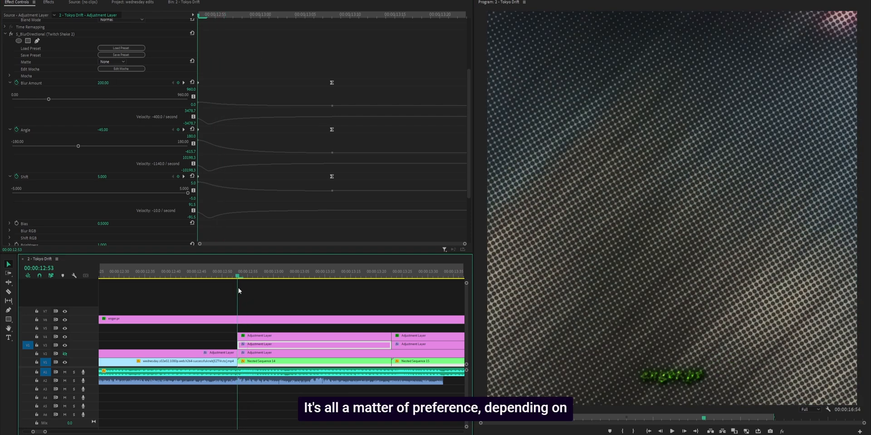
{"action": "left_click", "coordinate": [267, 276]}
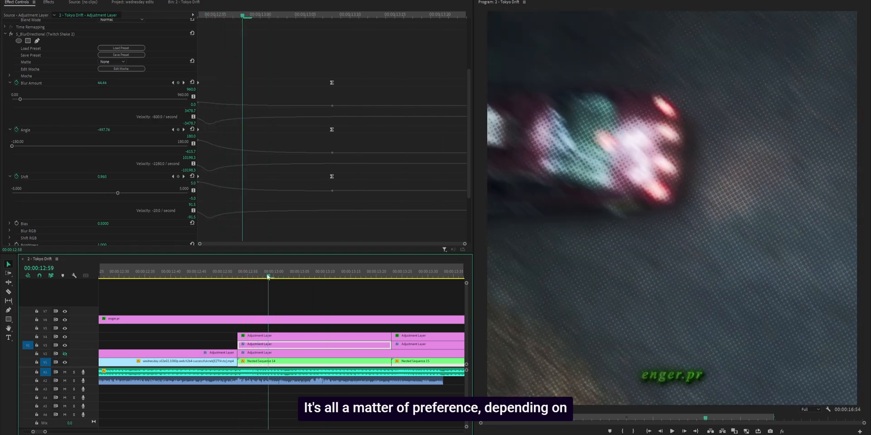